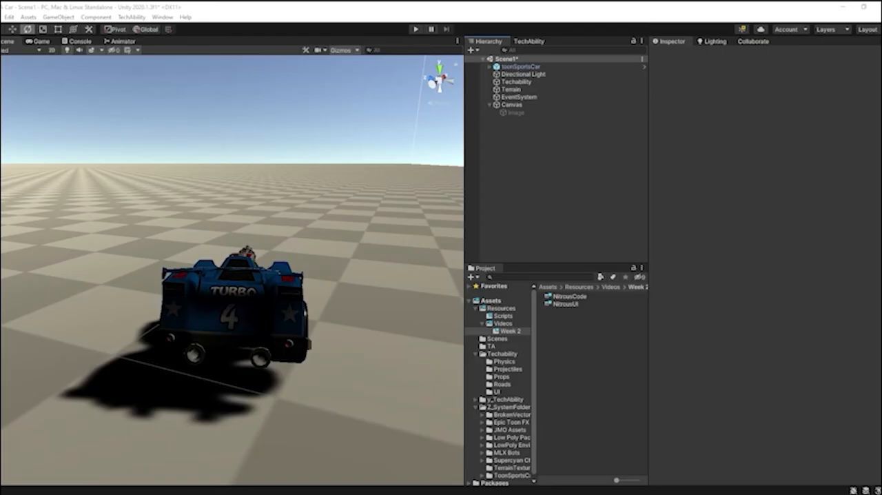
mouse_move(295, 221)
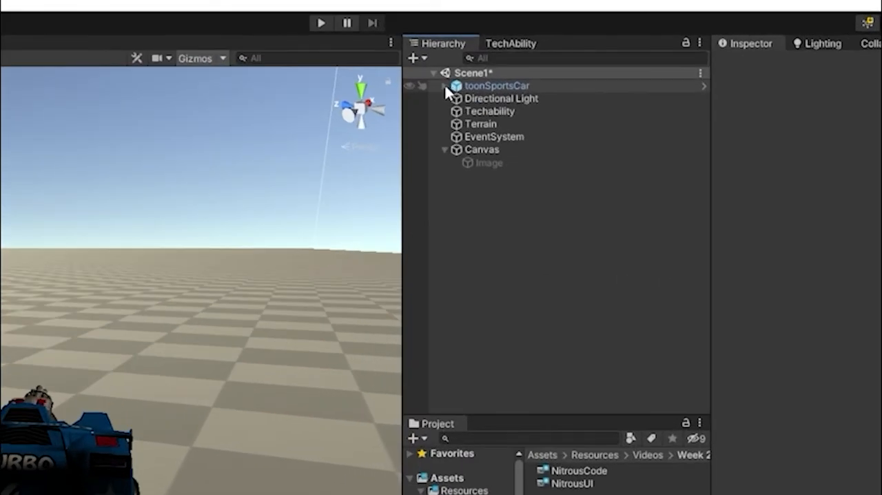
- Select the inactive Brakes object under toonSportsCar > Body, then open the Car script
left_click(446, 85)
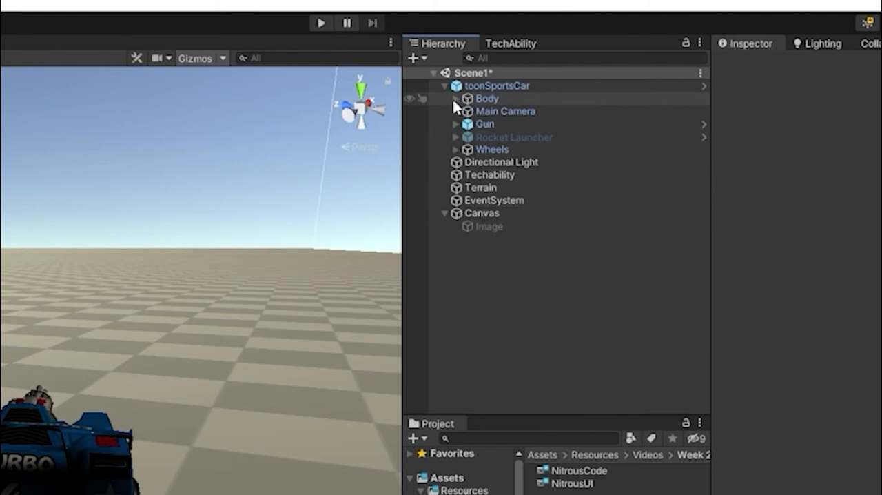
left_click(456, 98)
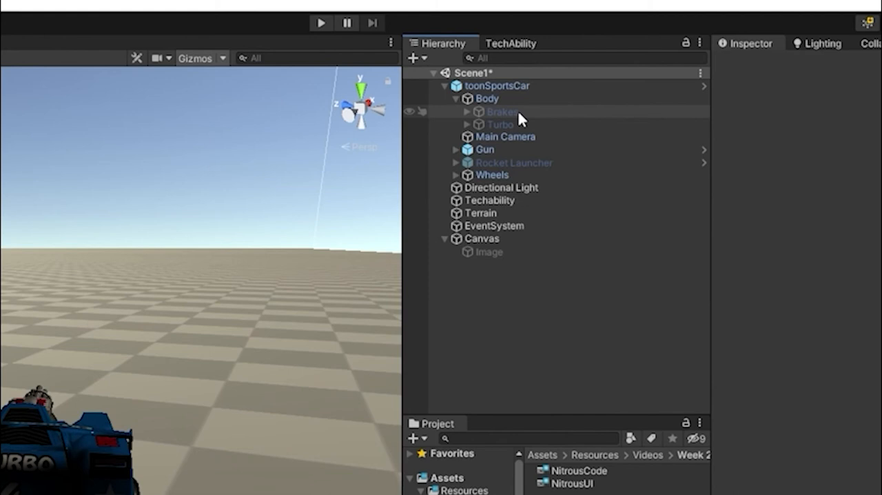
left_click(502, 111)
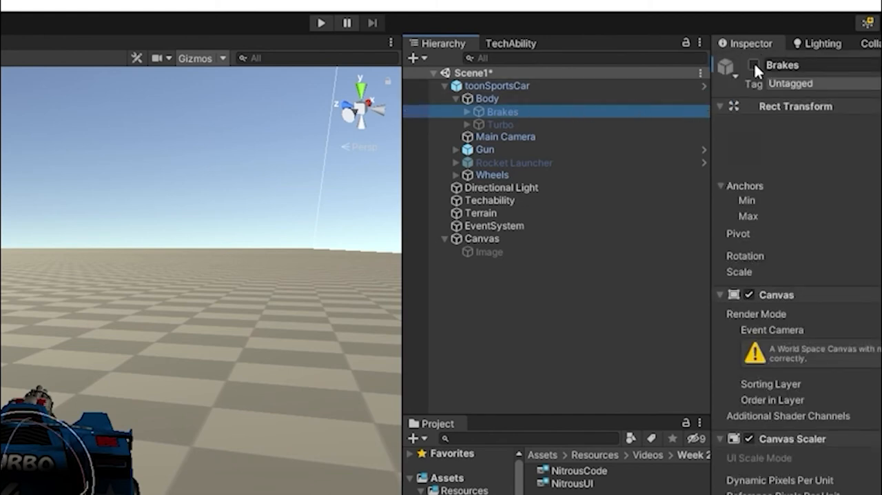
left_click(752, 65)
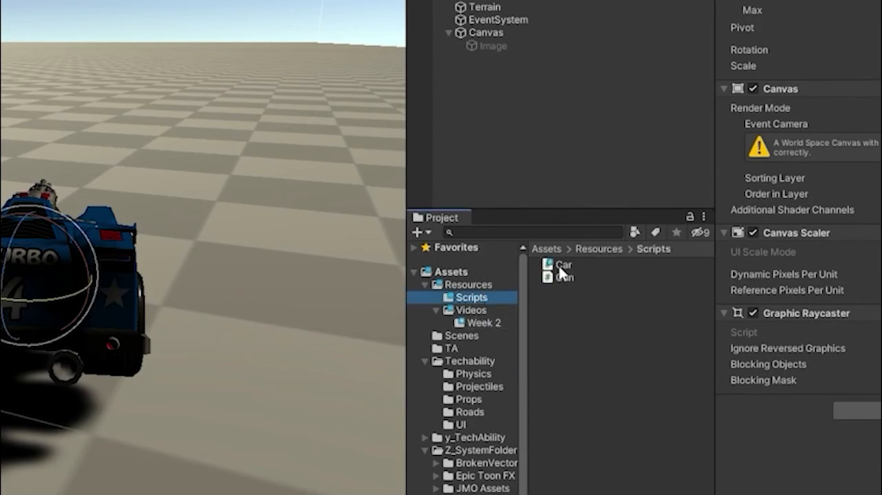
double_click(563, 264)
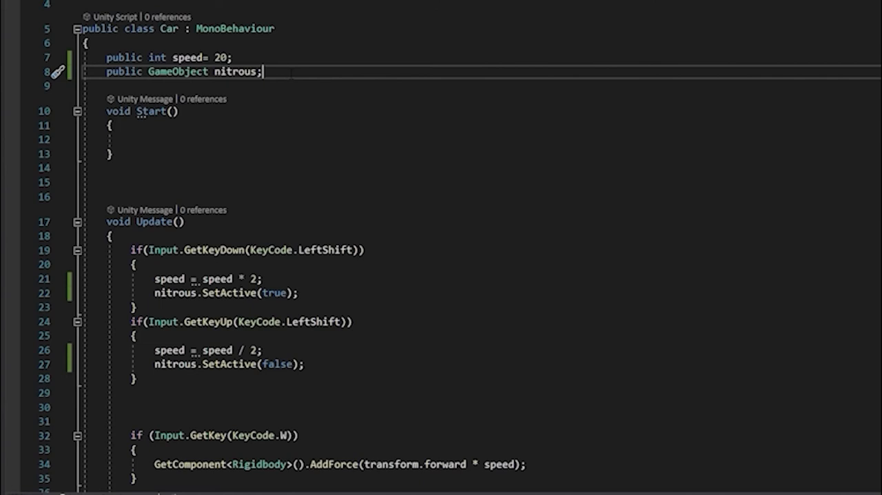
- Add the declaration 'public GameObject brakes;' beneath the nitrous field
type("publi")
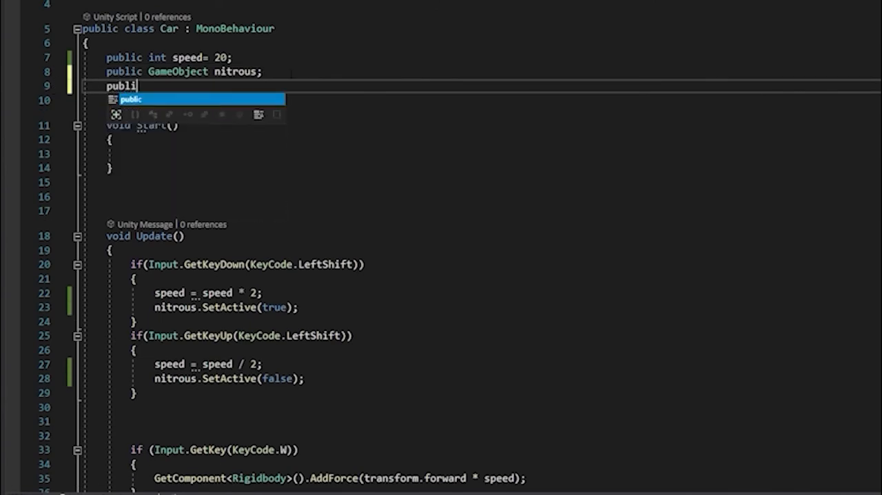
type("GameObject")
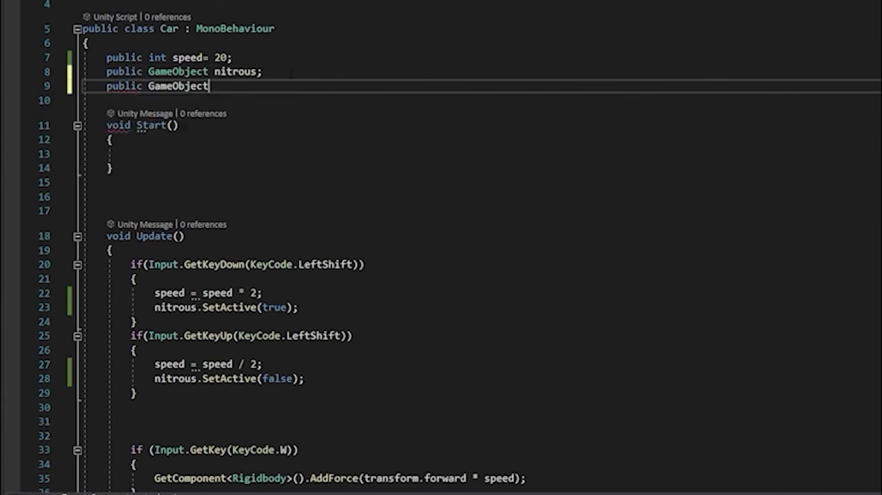
type("brakes;")
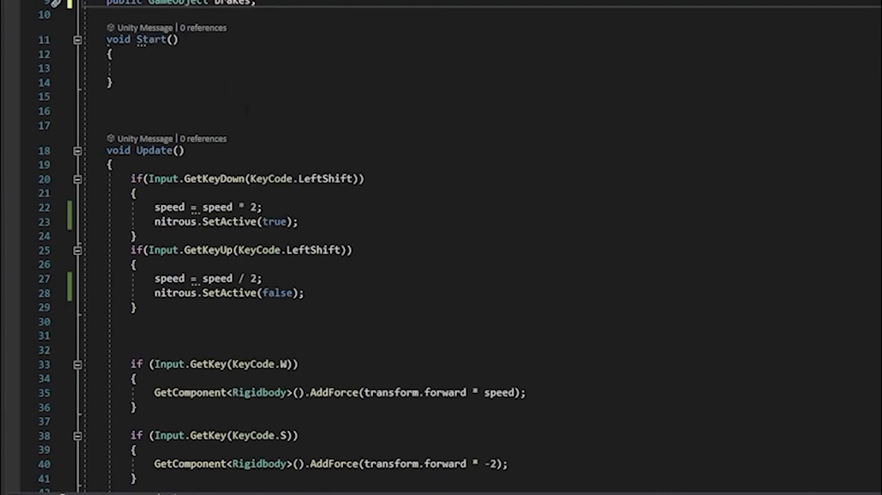
- Add brakes.SetActive(true); after the AddForce line in the S-key block
scroll("down", 3)
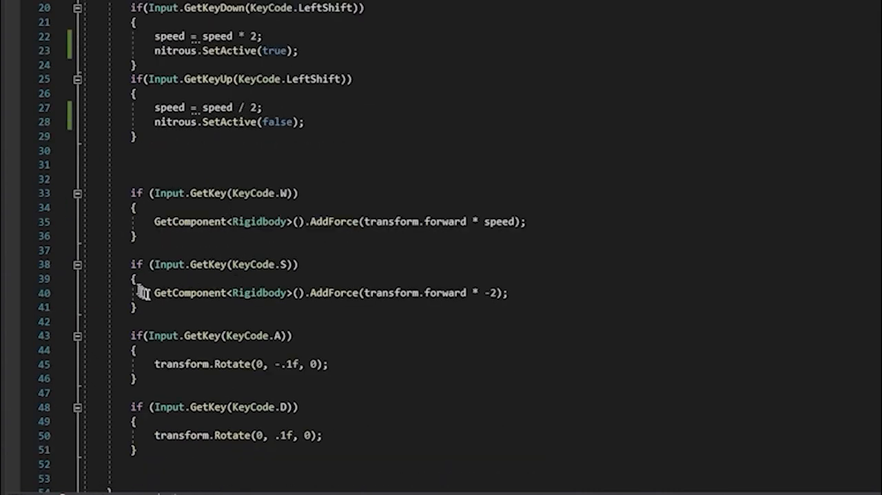
mouse_move(264, 264)
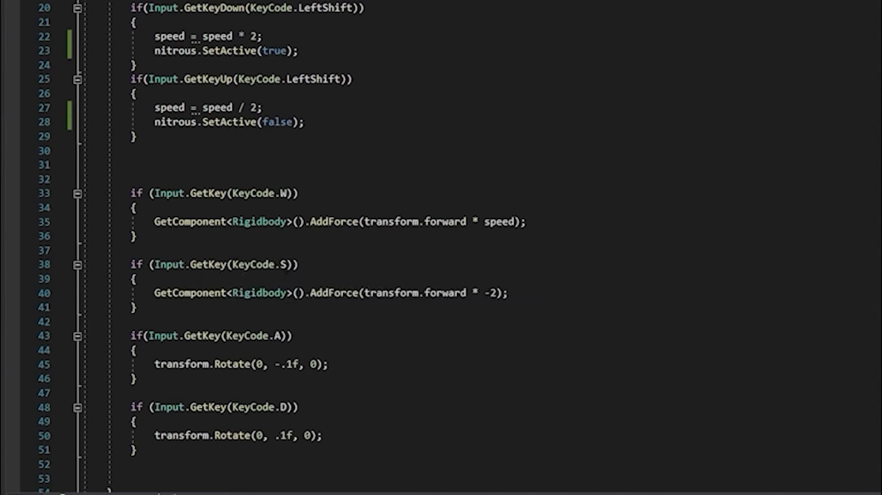
left_click(506, 292)
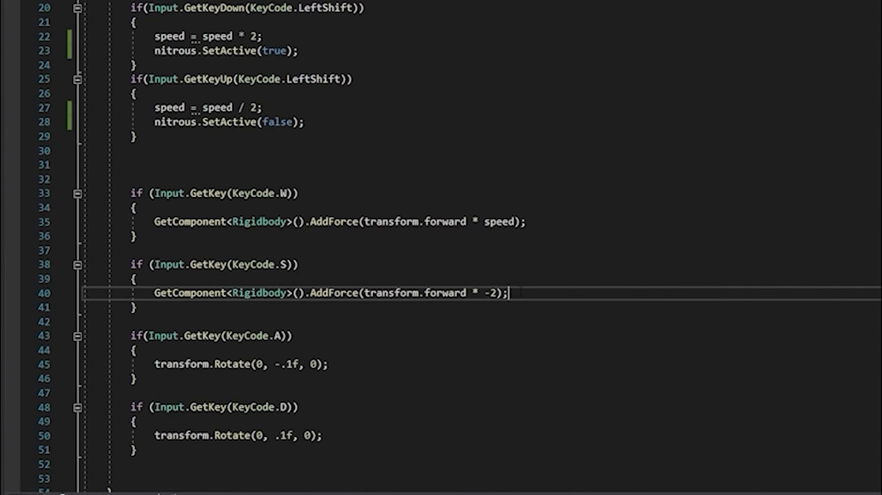
type("b")
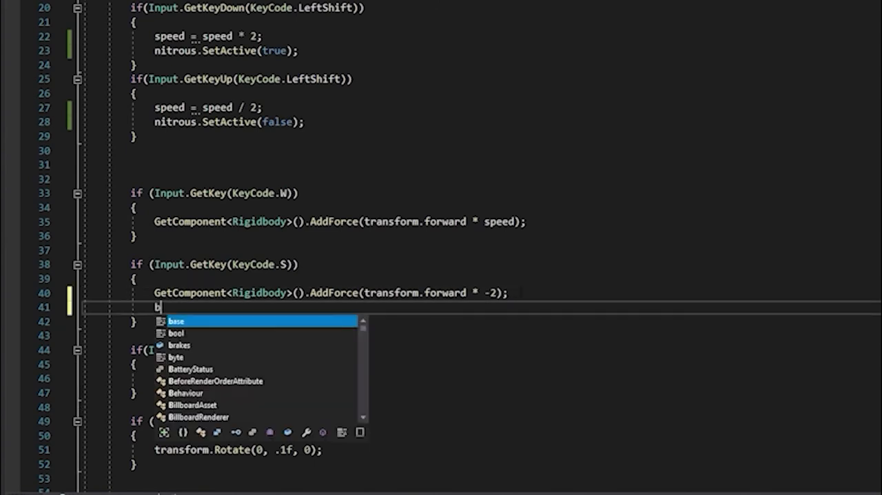
type("rakes.setActive(")
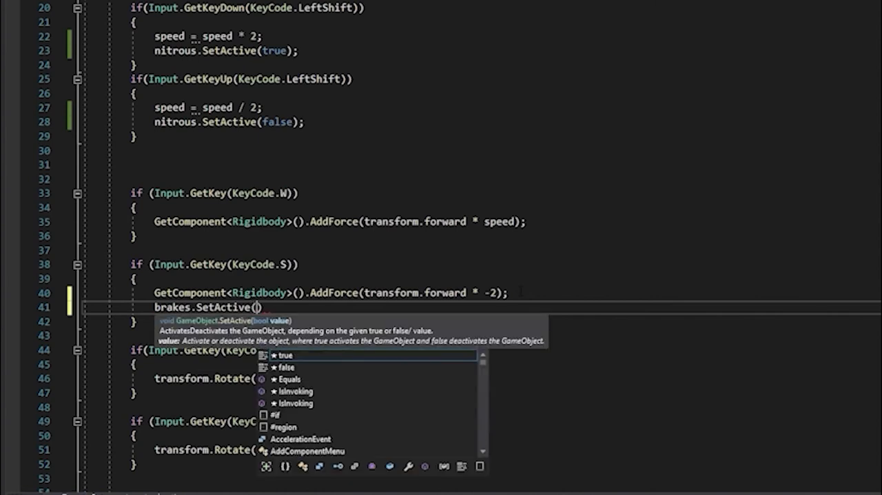
type("true")
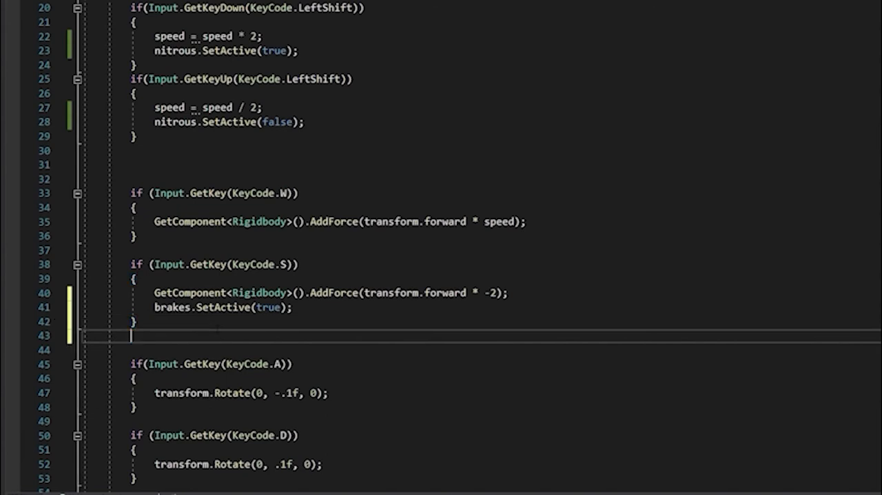
- Add an else branch with a brakes statement after the S-key block, then return to Unity
type("else")
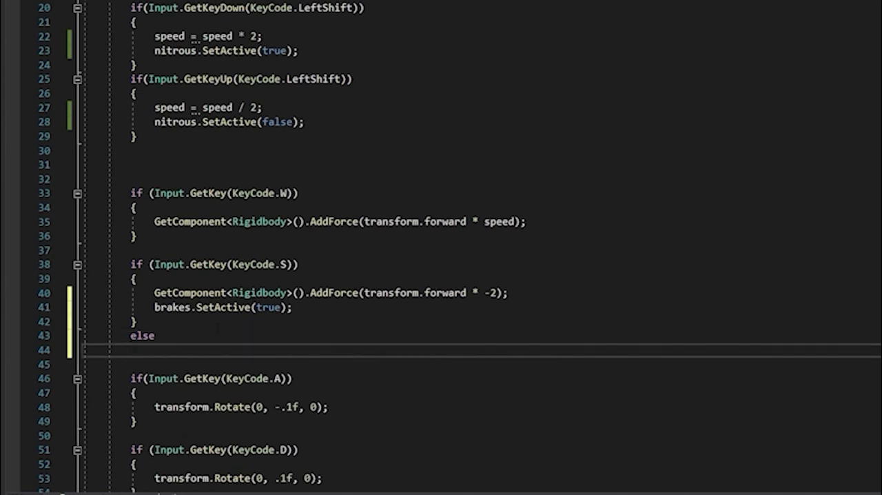
type("{}")
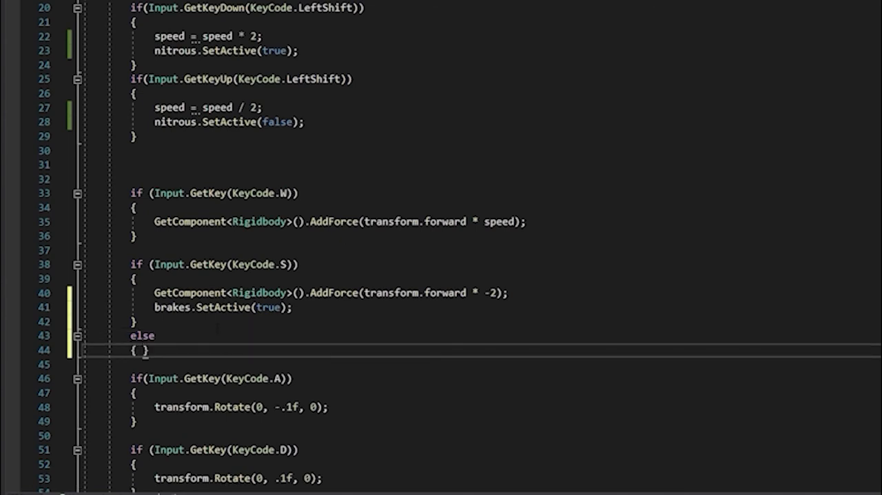
key("Enter")
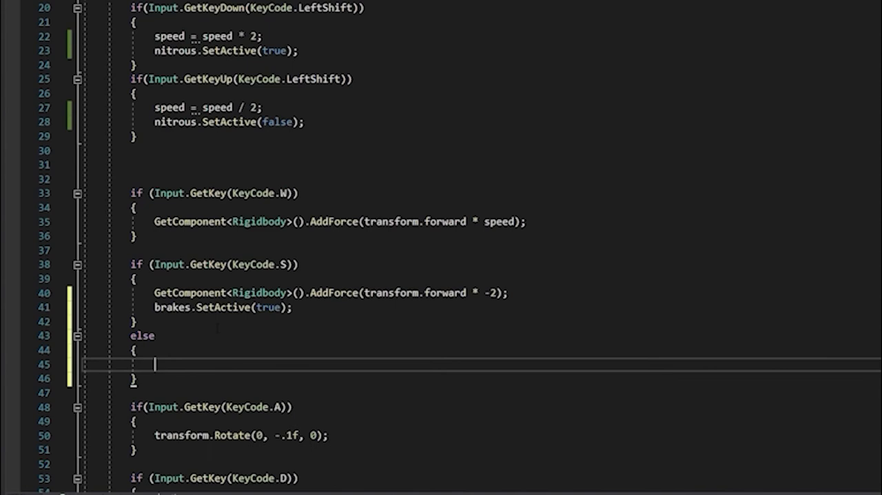
type("brak")
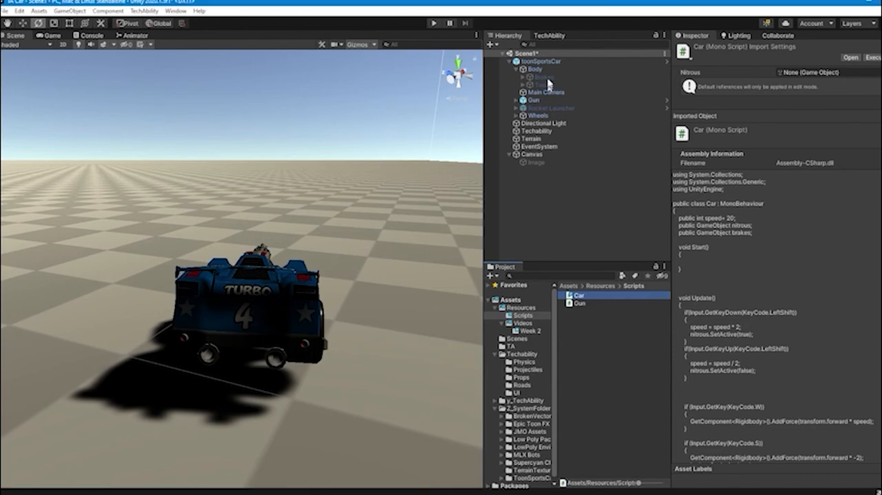
- Assign Brakes to toonSportsCar's Car (Script) Brakes field and enter Play mode
left_click(540, 60)
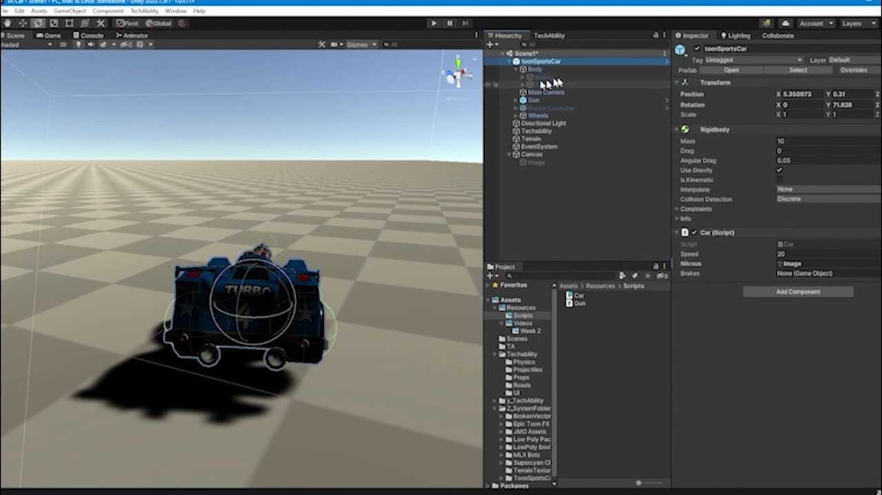
left_click(541, 77)
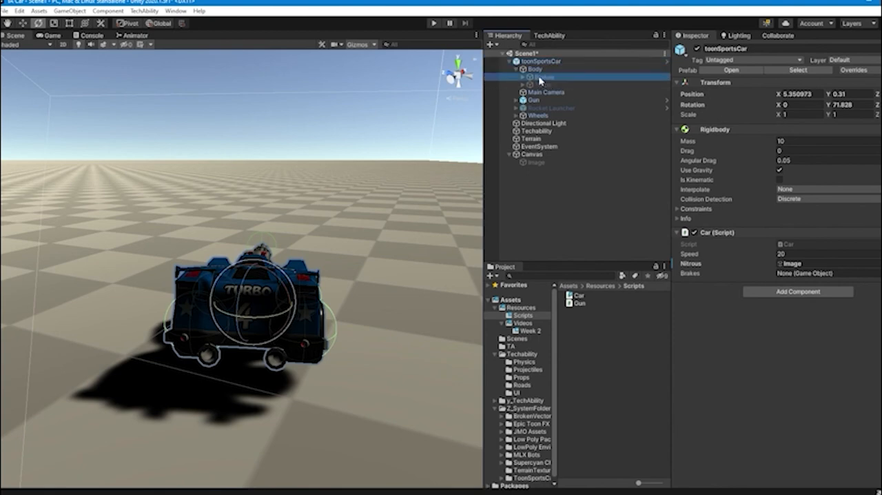
left_click(824, 272)
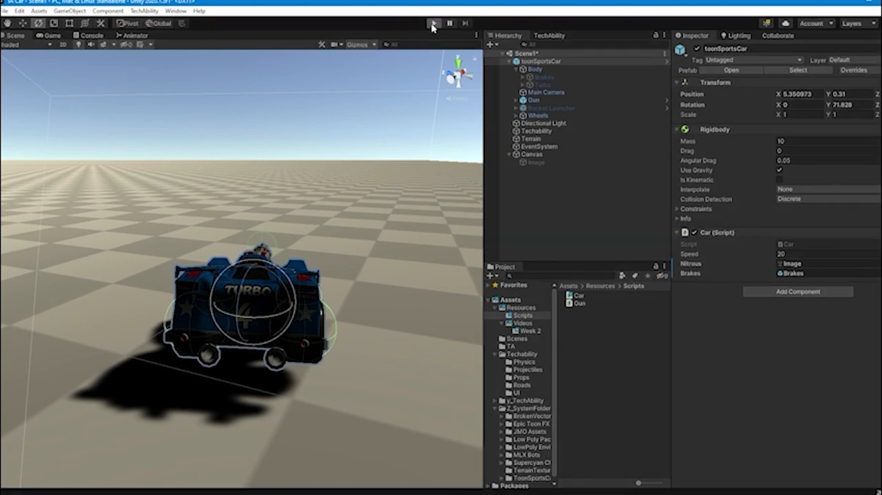
left_click(433, 23)
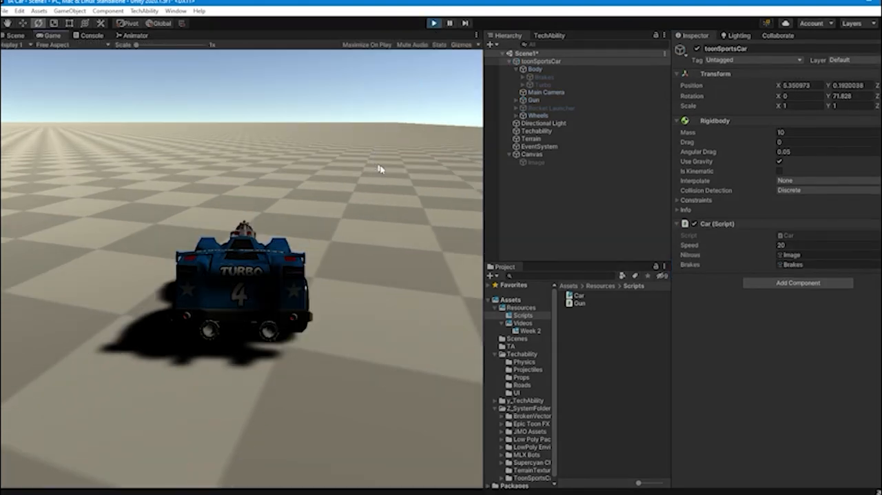